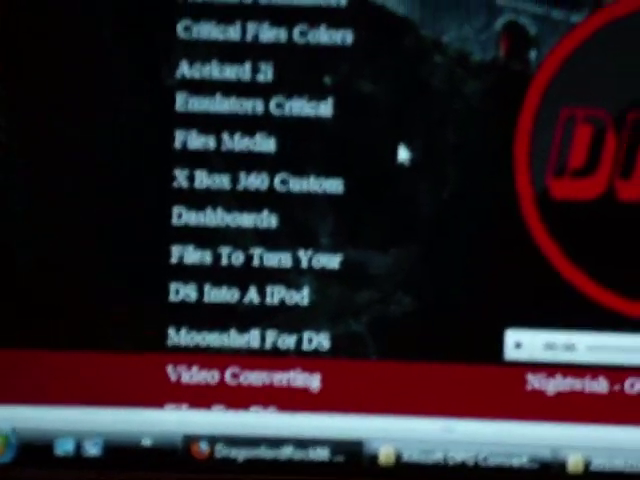
Step: Dismiss the crack-version warning with 'Buy Later', leaving the Disturbed video queued for DPG conversion
scroll(down, 3)
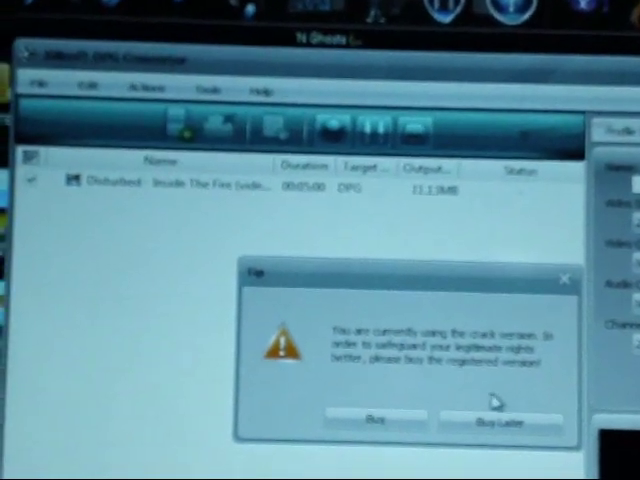
click(500, 420)
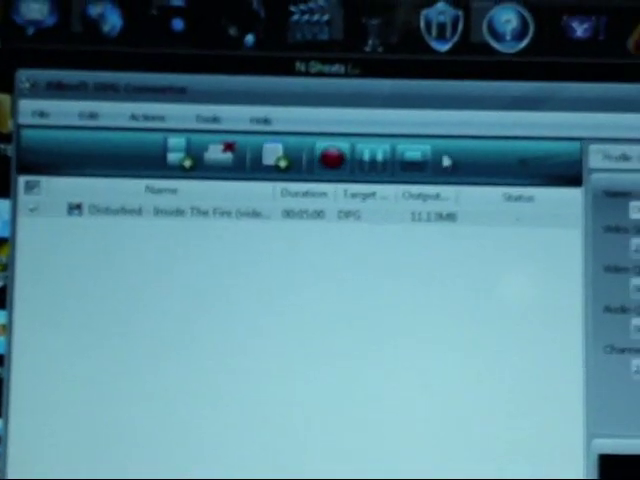